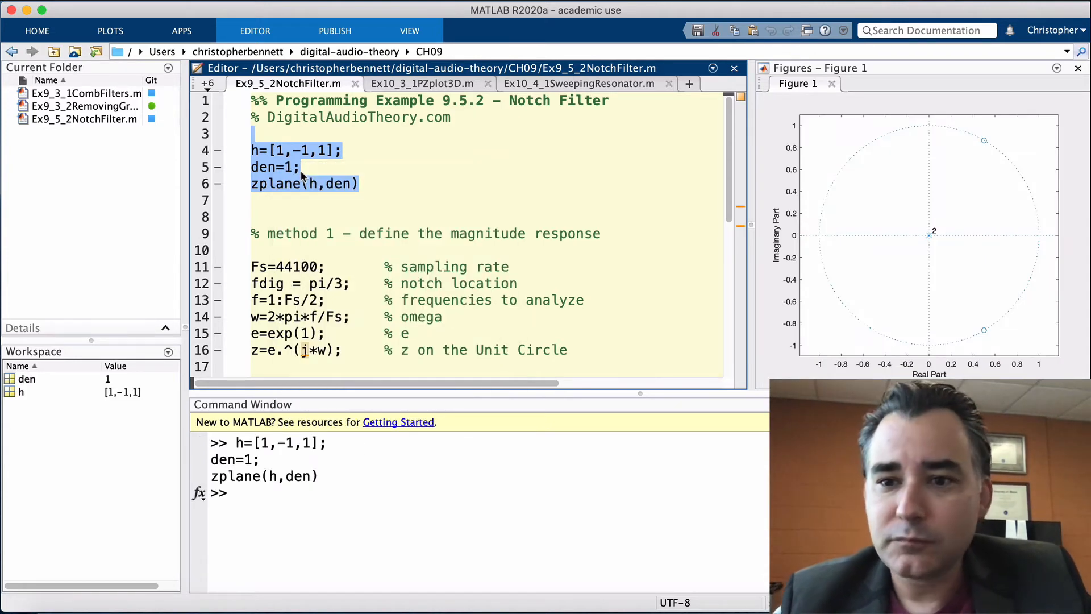
mouse_move(807, 221)
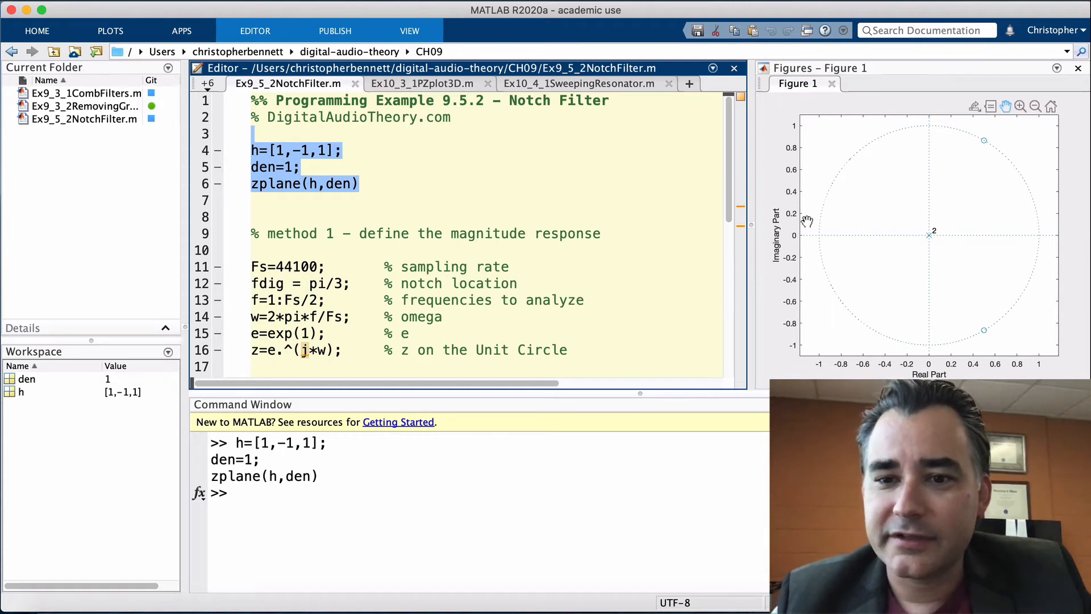
mouse_move(993, 176)
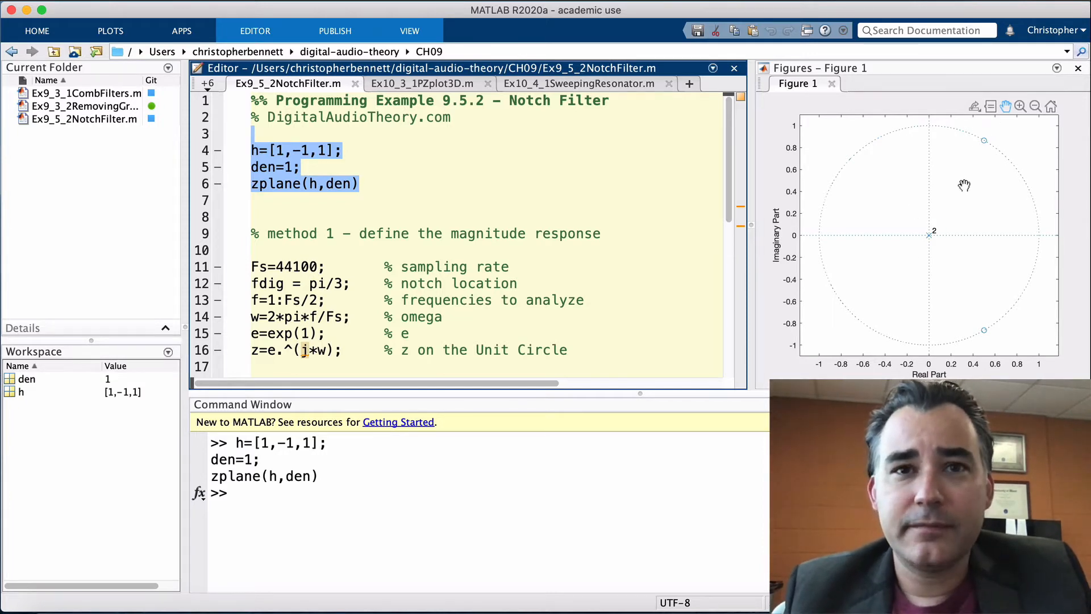
mouse_move(928, 259)
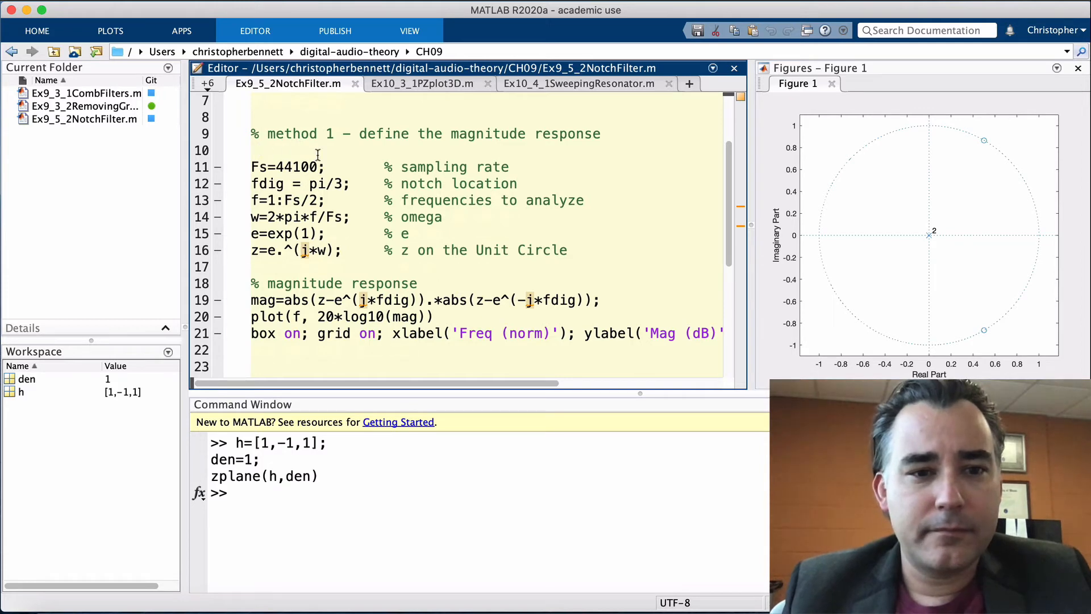
Step: Start frequencies at 0 with f=0:Fs/2 and scale the unit-circle term as z=1*e.^(j*w)
left_click_drag(252, 166, 517, 184)
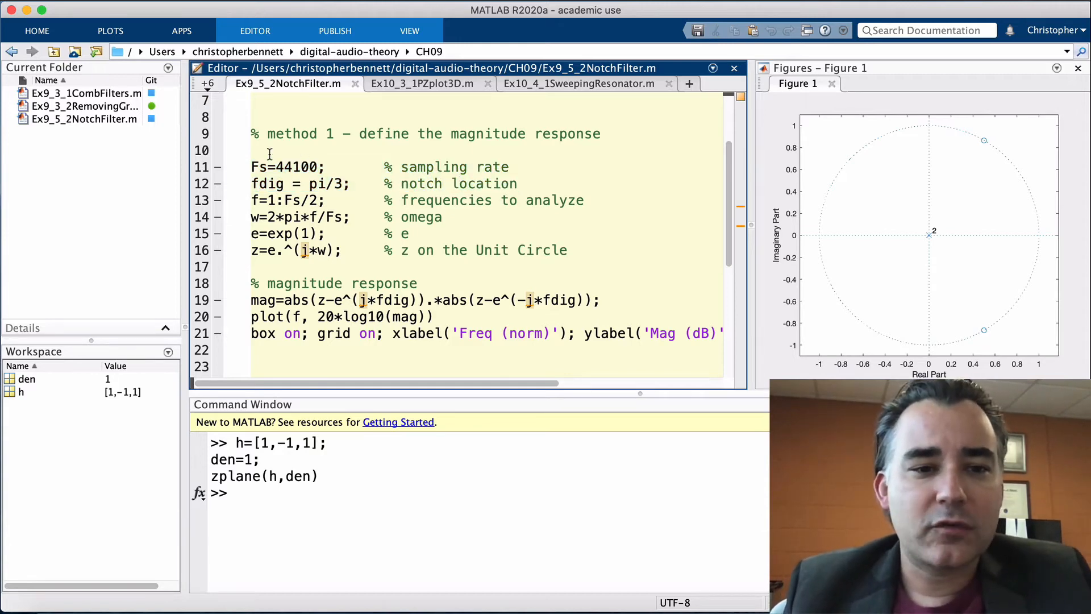
left_click_drag(251, 166, 518, 183)
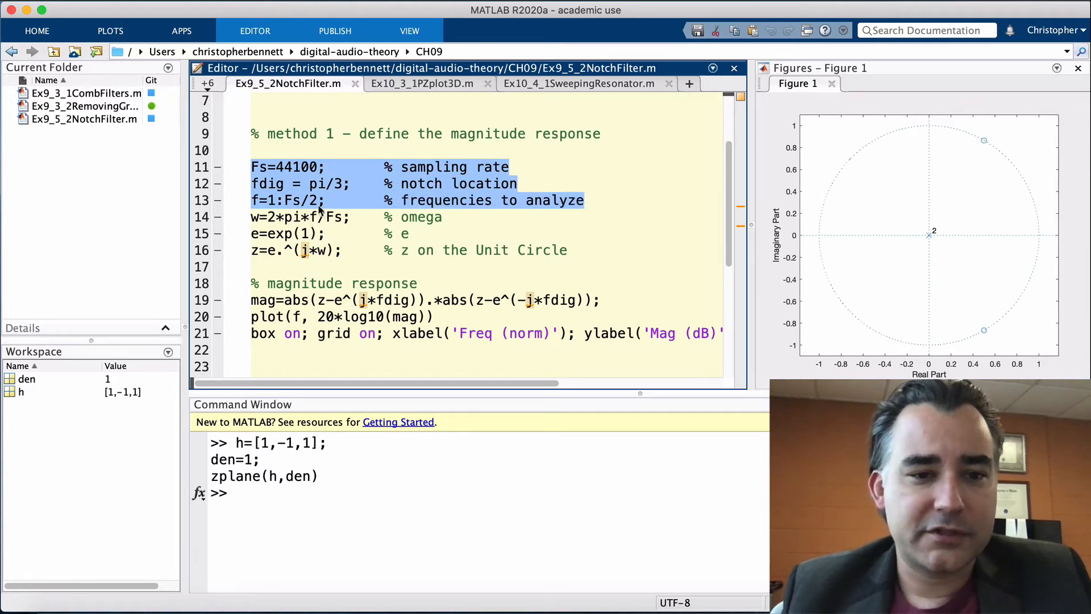
type("0")
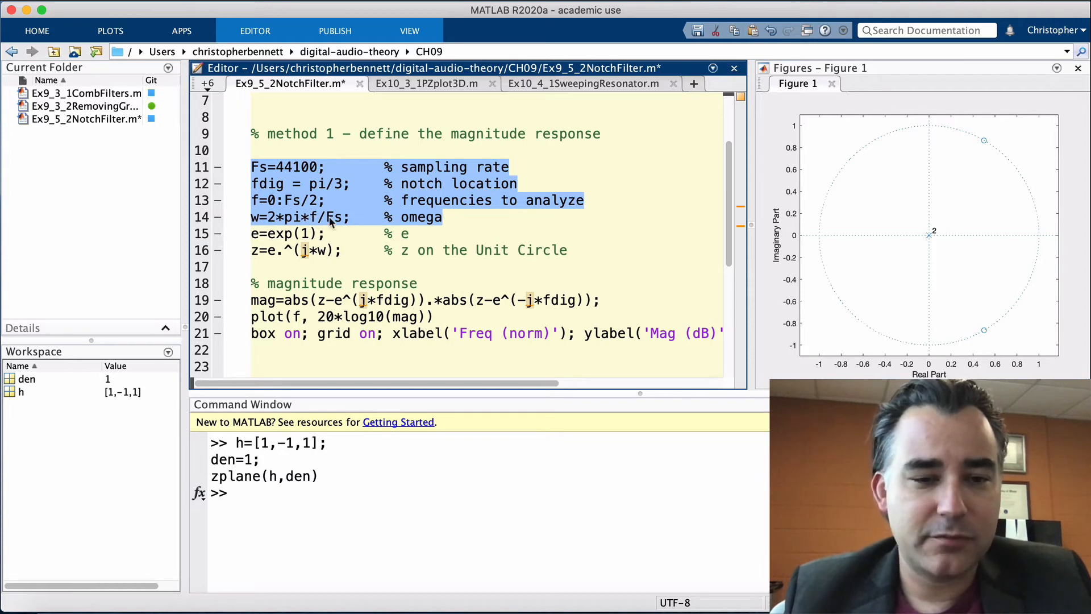
mouse_move(406, 217)
type("digital ")
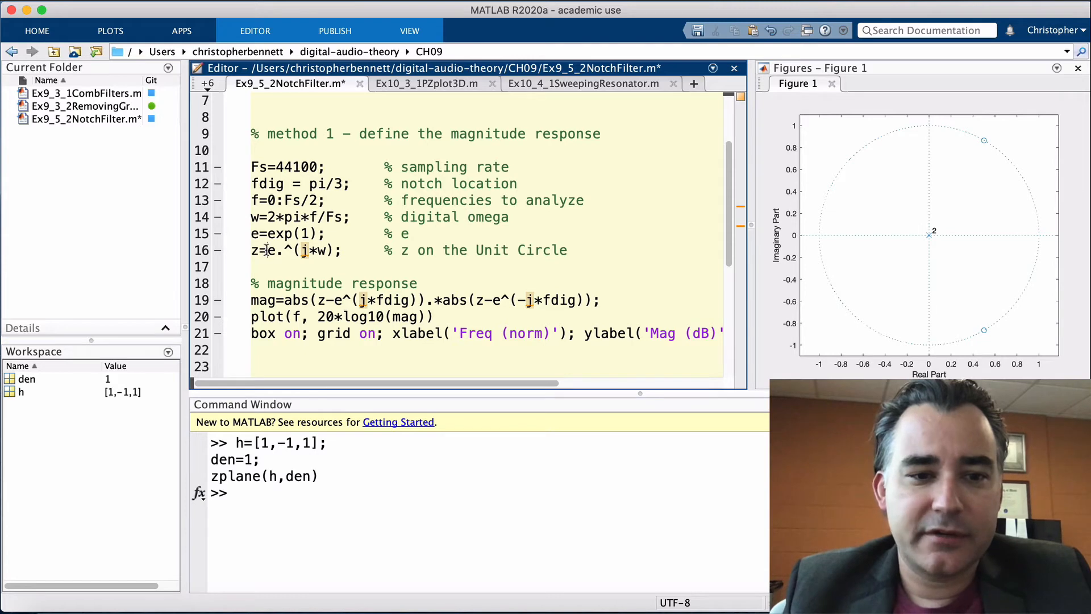
type("1*")
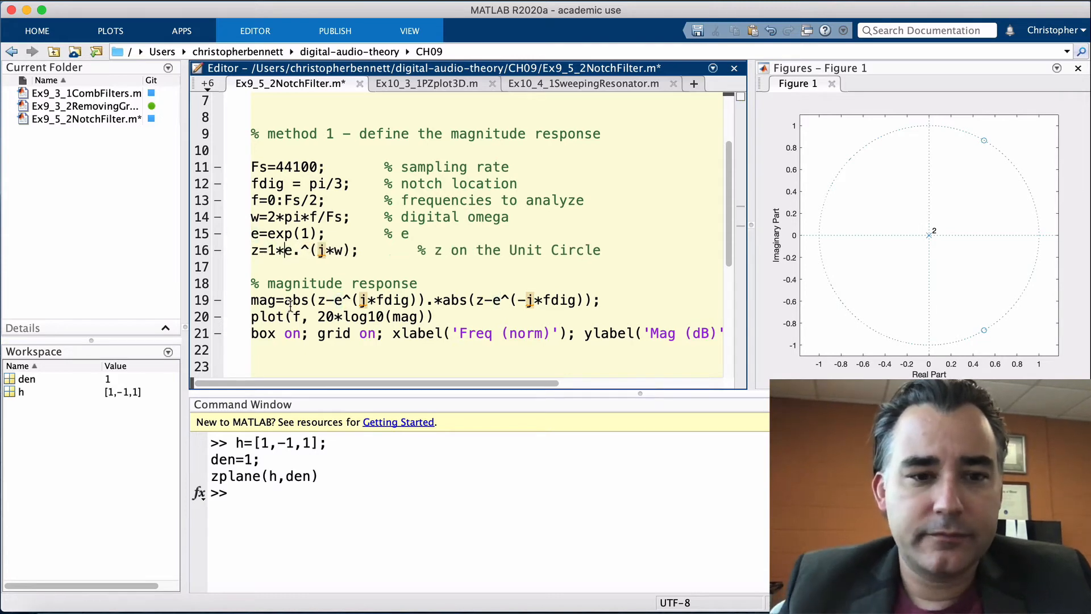
double_click(276, 250)
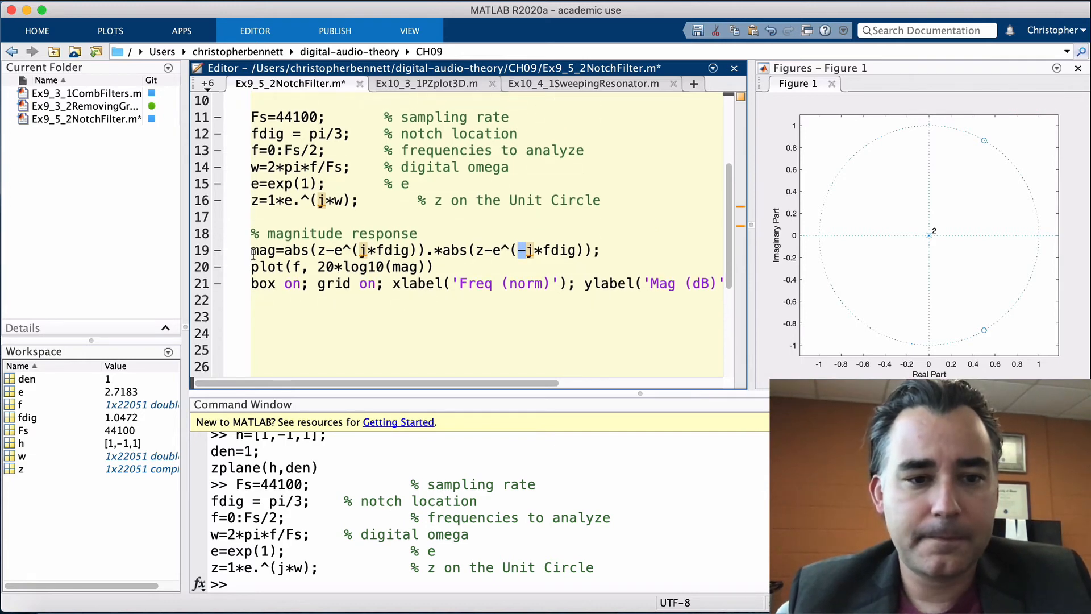
Step: Evaluate the magnitude response and plotting lines to show the −72 dB notch near 7351 Hz
triple_click(417, 250)
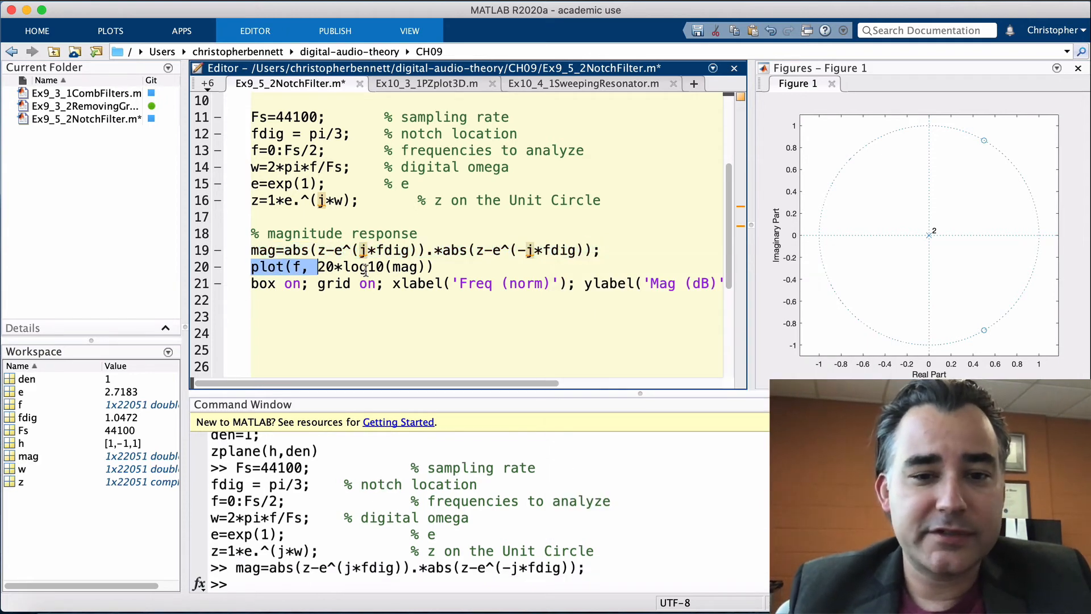
right_click(379, 283)
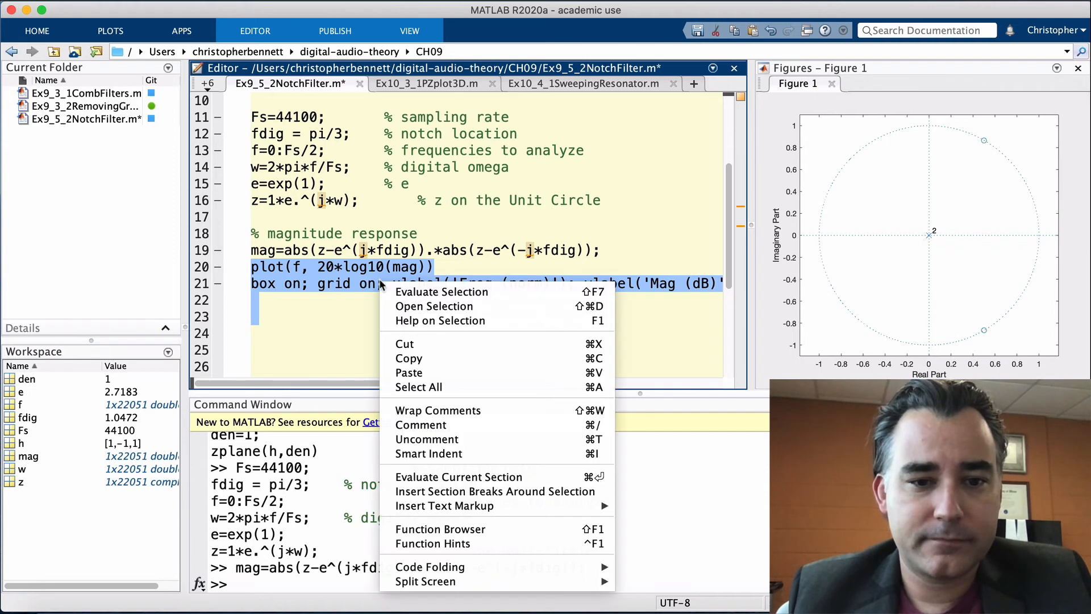
left_click(440, 292)
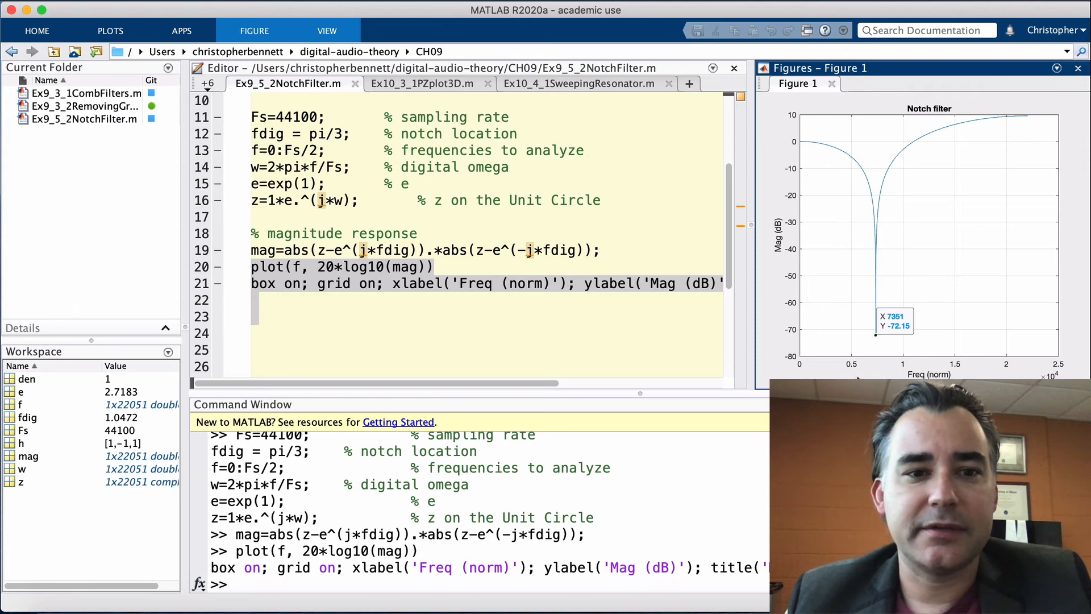
scroll("down", 3)
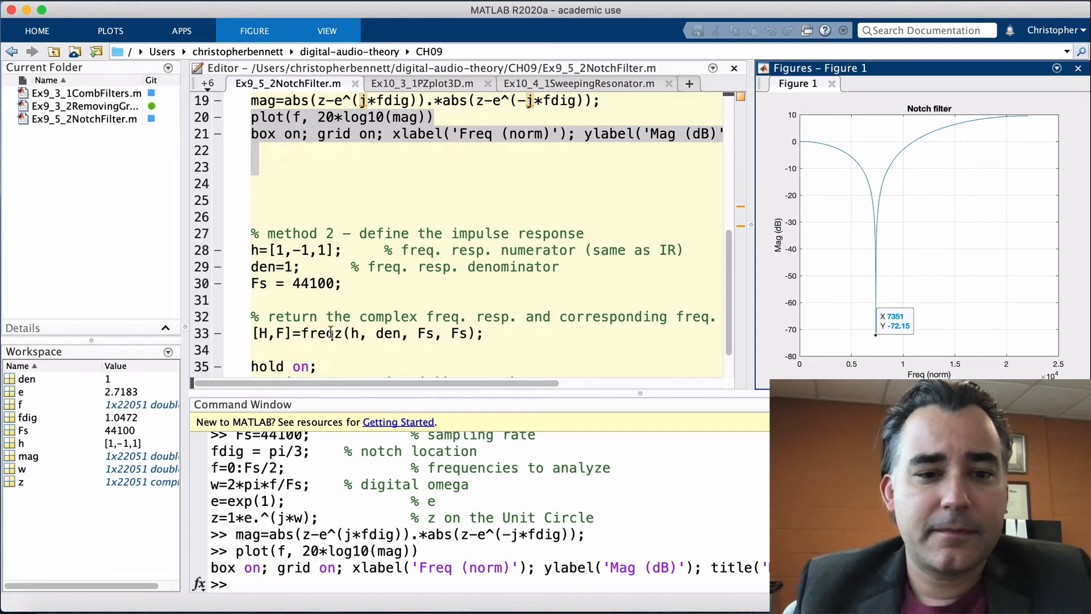
Step: Evaluate method 2 lines 28–33, defining the impulse response and calling freqz for H and F
double_click(322, 332)
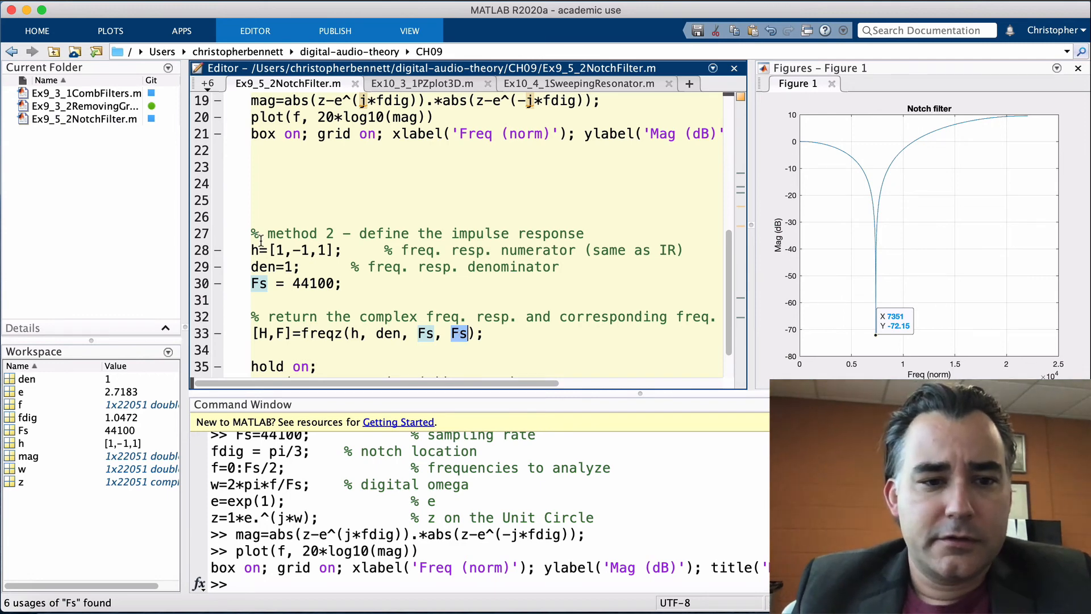
left_click_drag(252, 250, 485, 333)
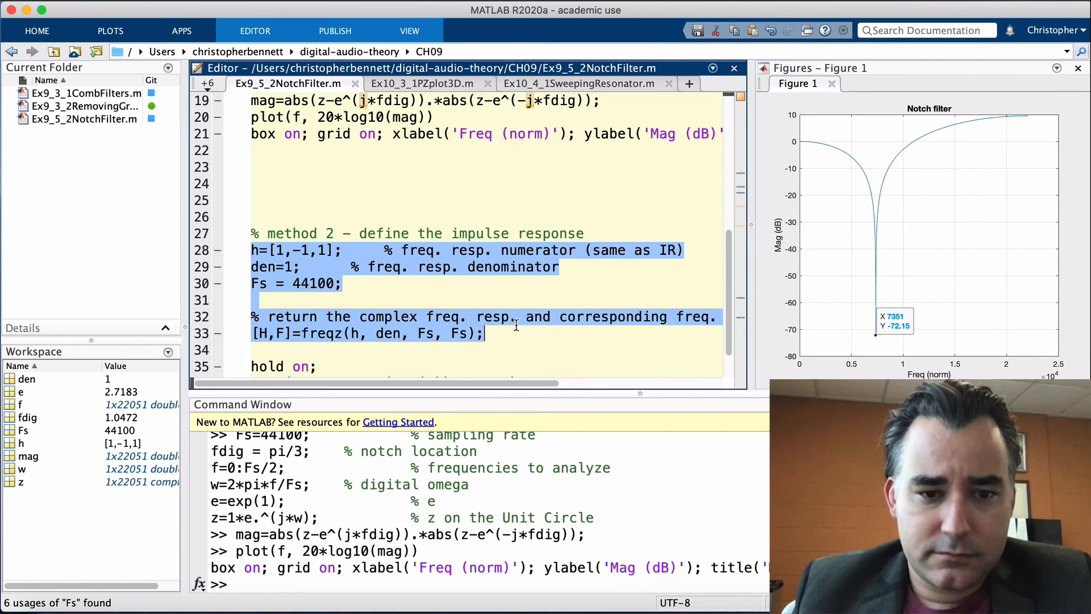
right_click(514, 325)
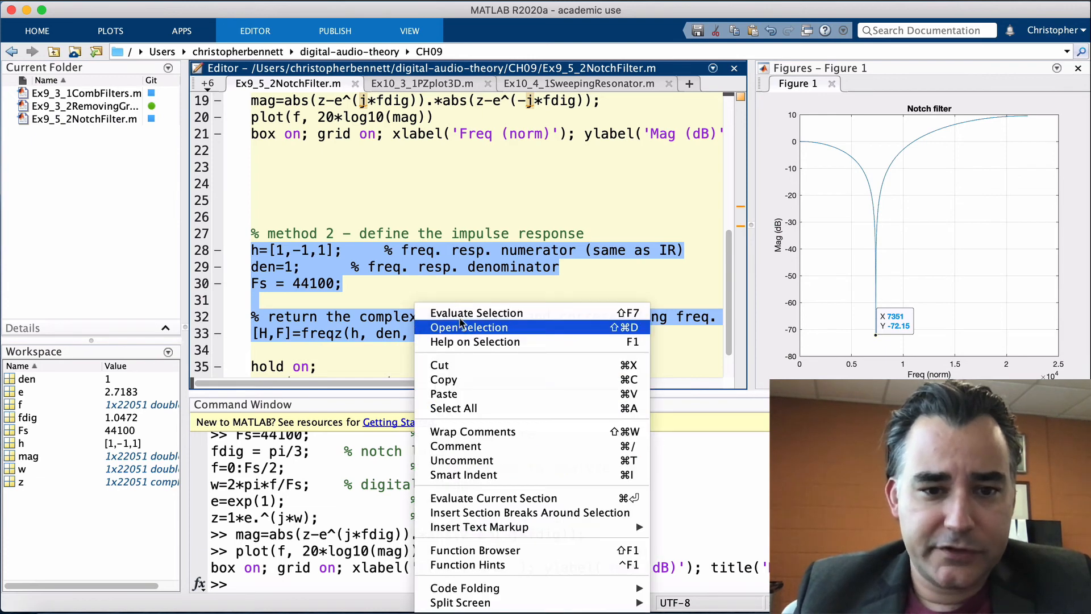
left_click(477, 313)
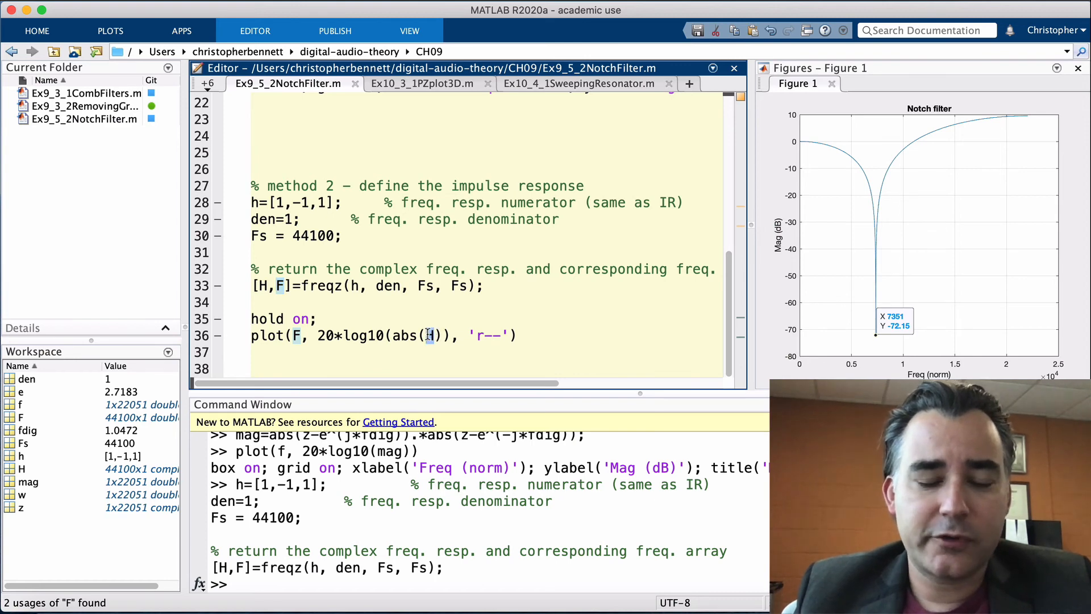
double_click(432, 335)
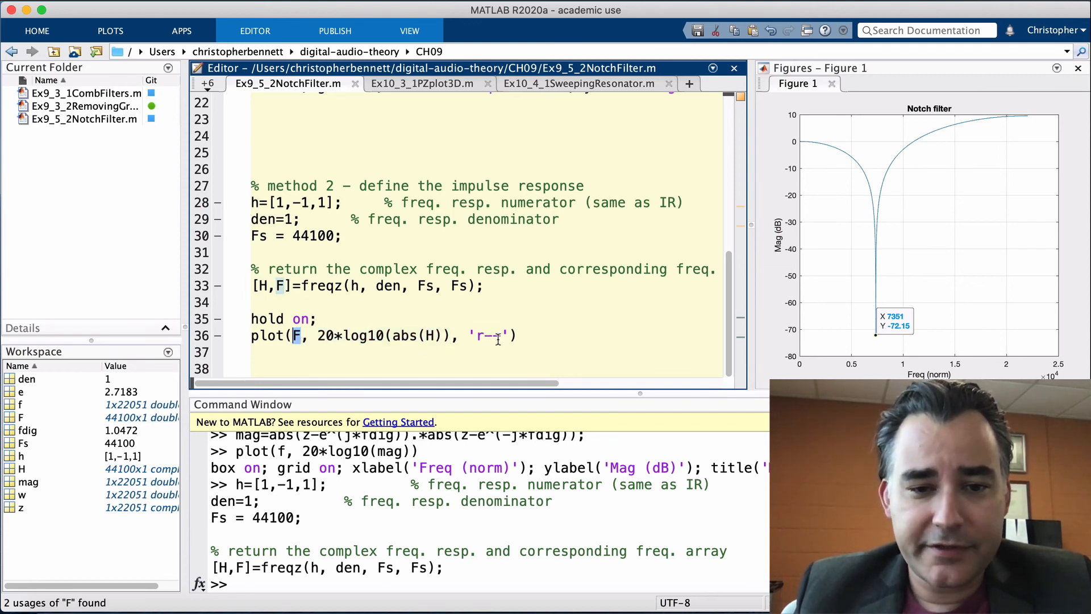
Step: Evaluate 'hold on' and plot(F, 20*log10(abs(H)), 'r--') to add the red dashed curve
left_click_drag(333, 335, 518, 335)
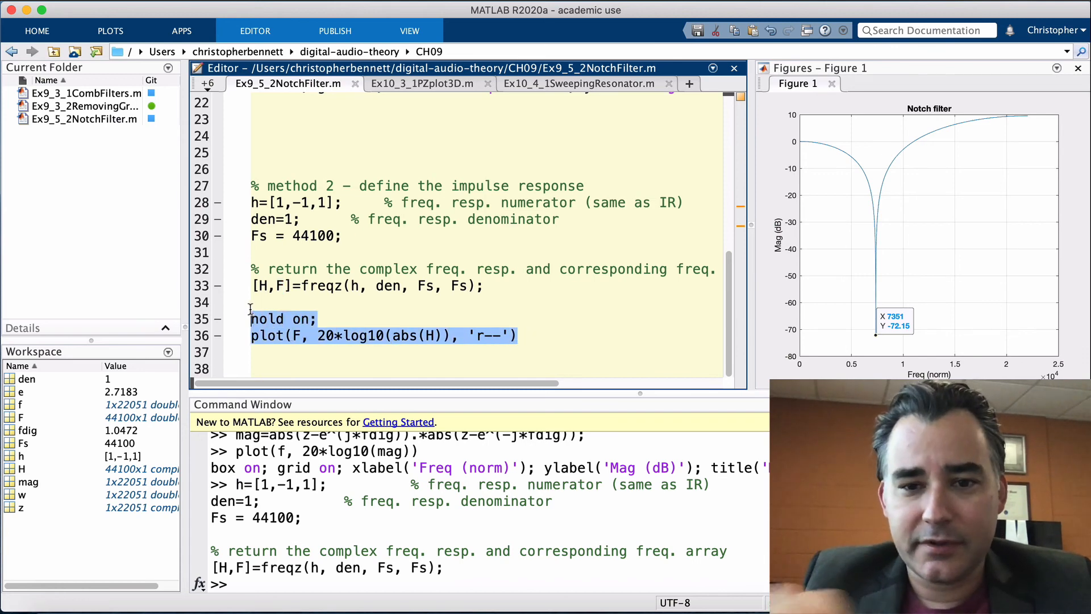
right_click(278, 327)
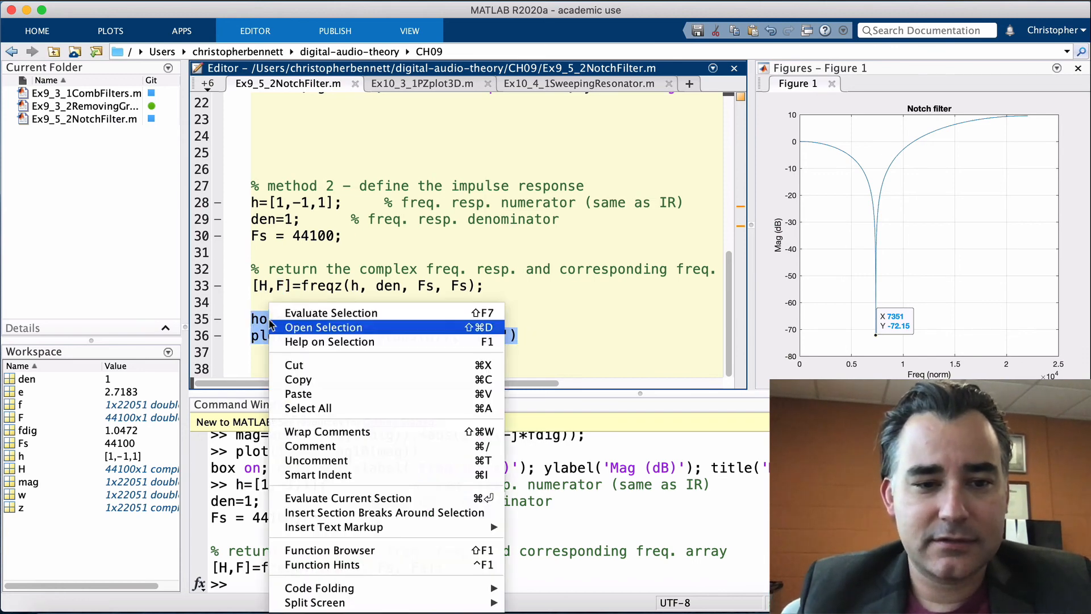
left_click(332, 312)
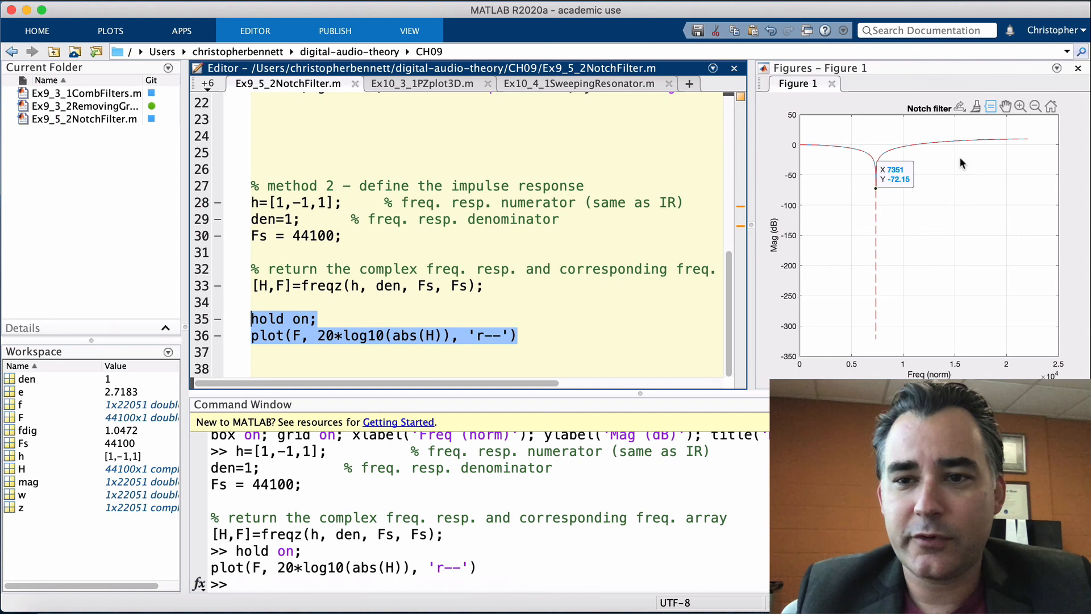
mouse_move(861, 240)
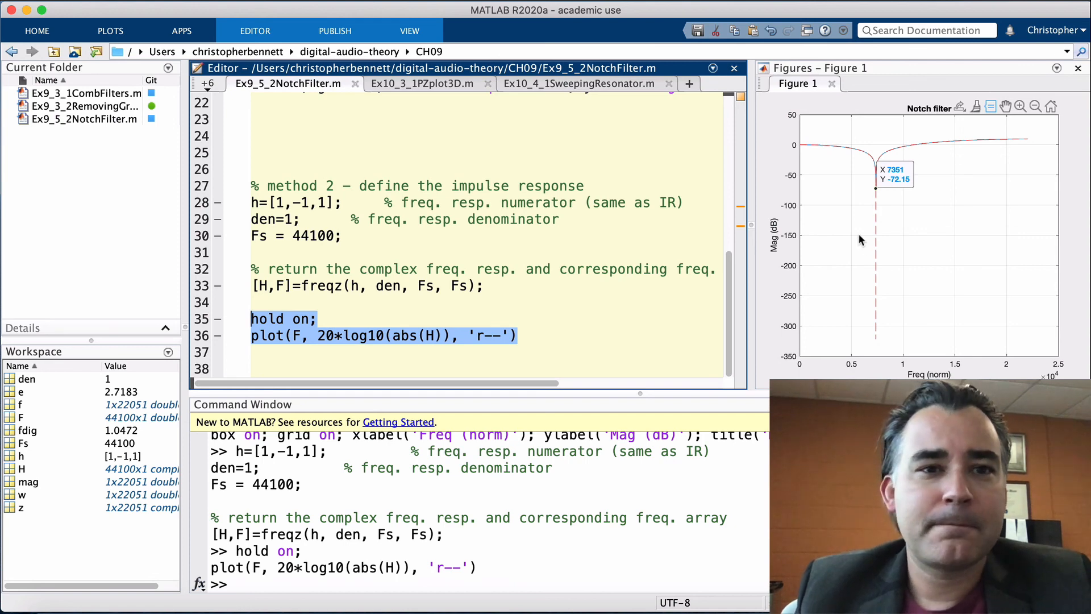